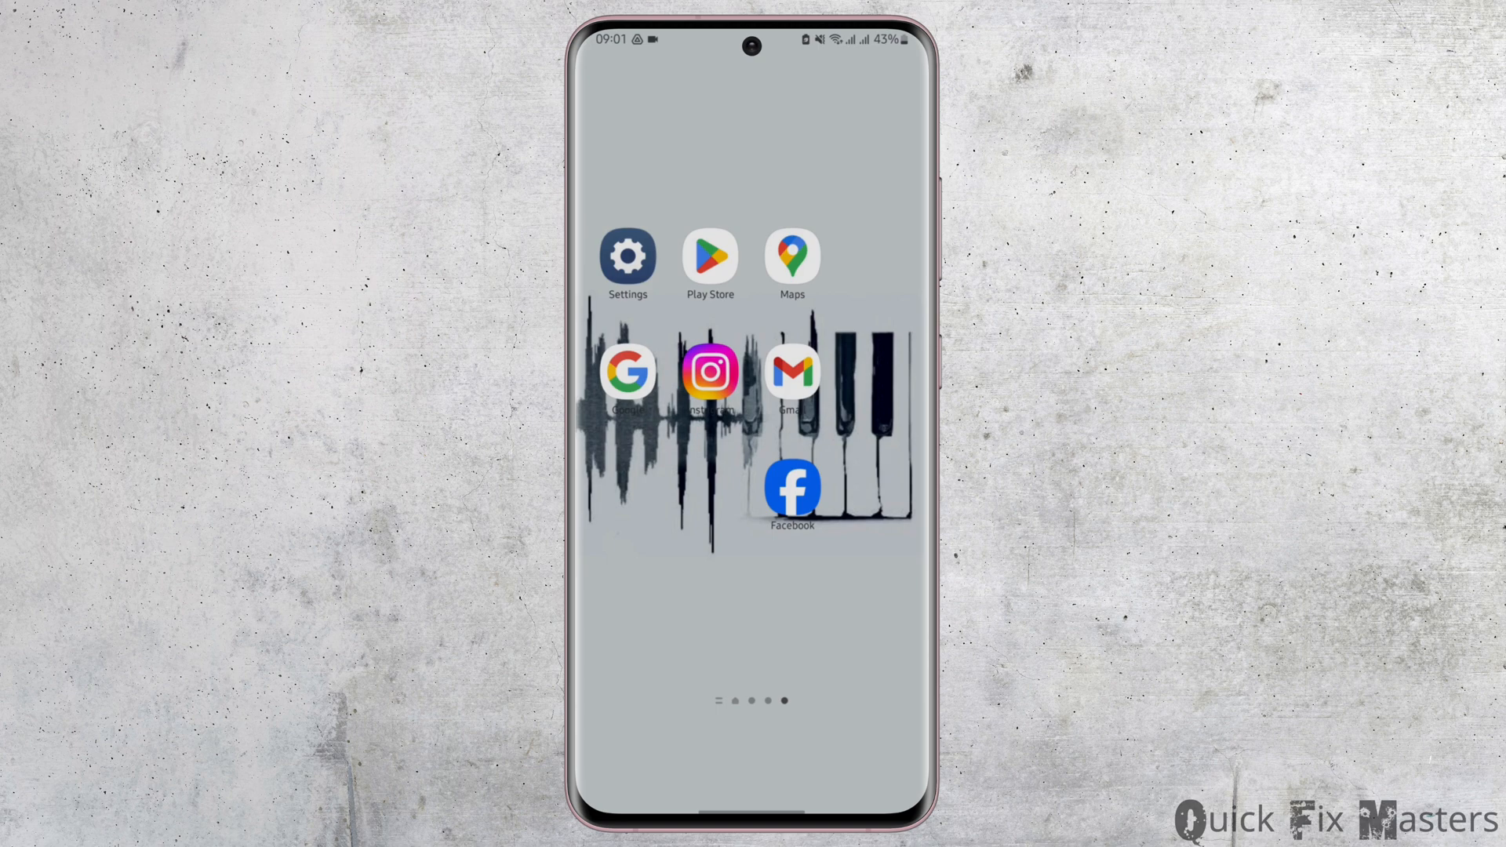
# - Launch Google Play Store from the Android home screen
pyautogui.click(710, 256)
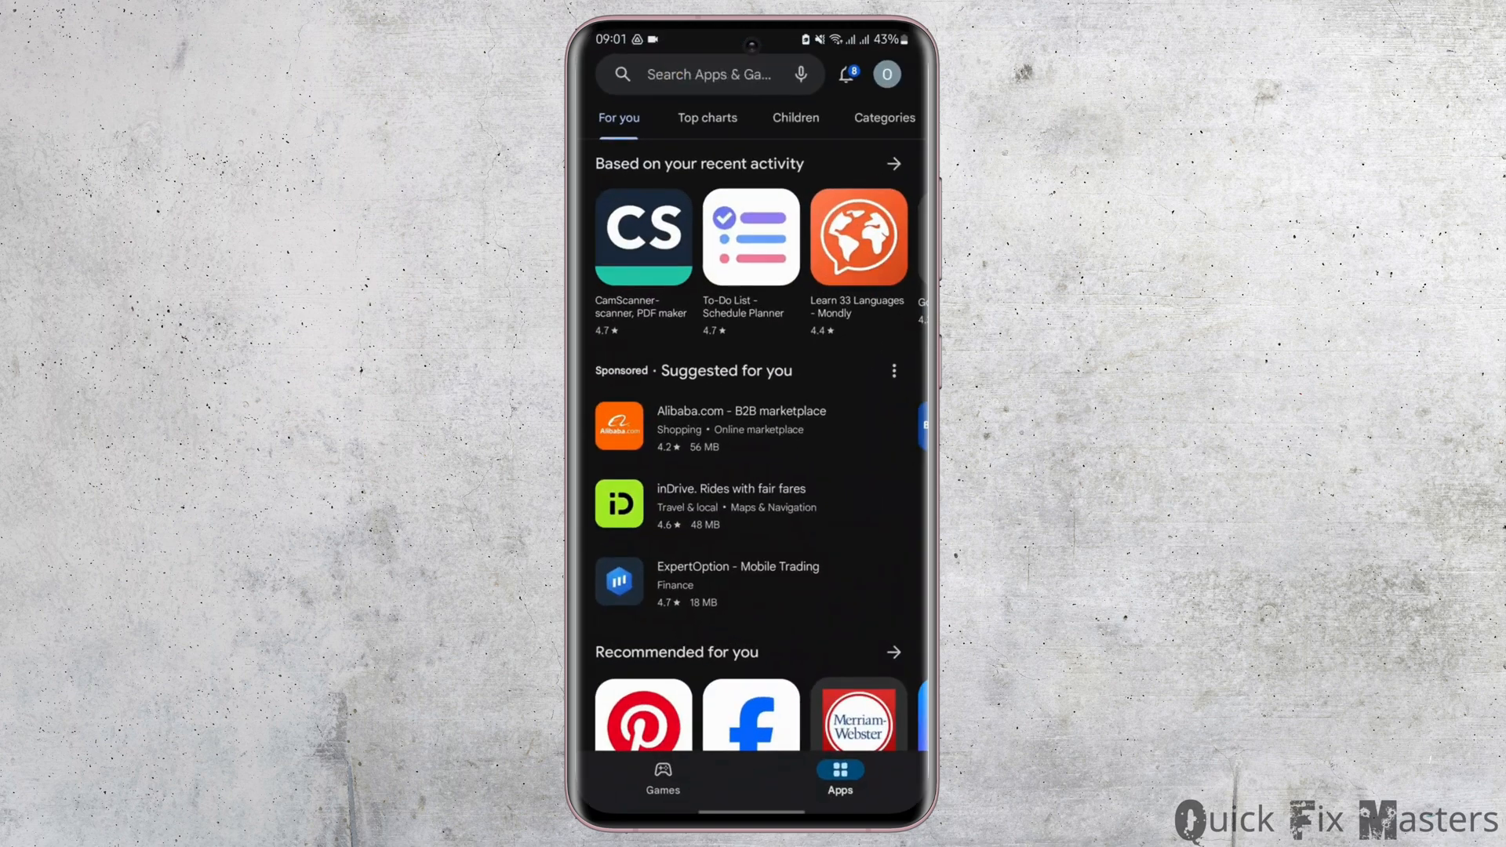
# - Rerun the recent 'garageband' search from the Play Store search bar
pyautogui.click(701, 74)
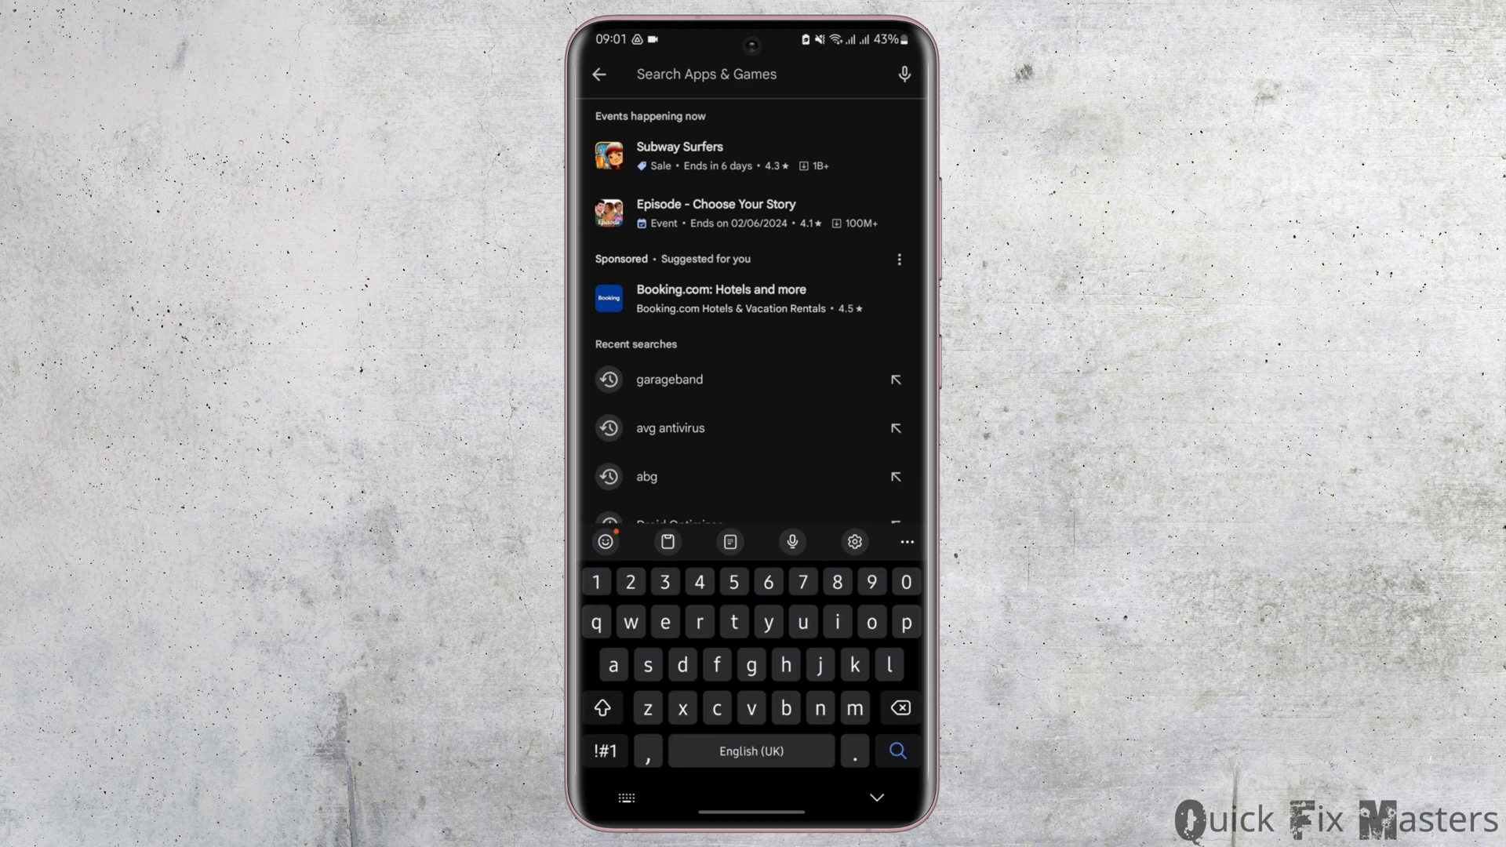
pyautogui.click(669, 378)
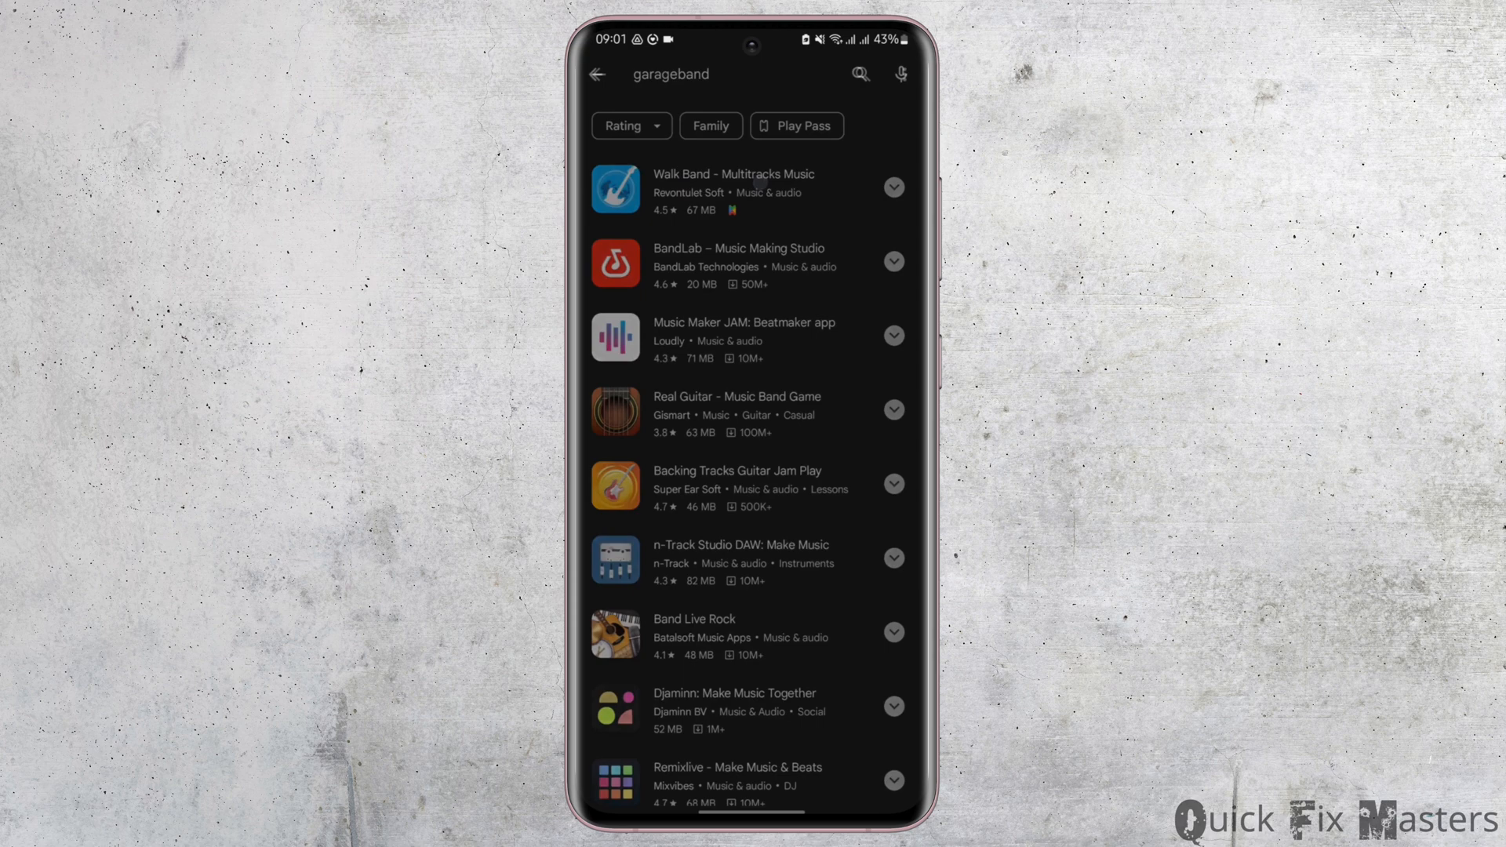
# - Open the Walk Band - Multitracks Music page and tap Install
pyautogui.click(734, 189)
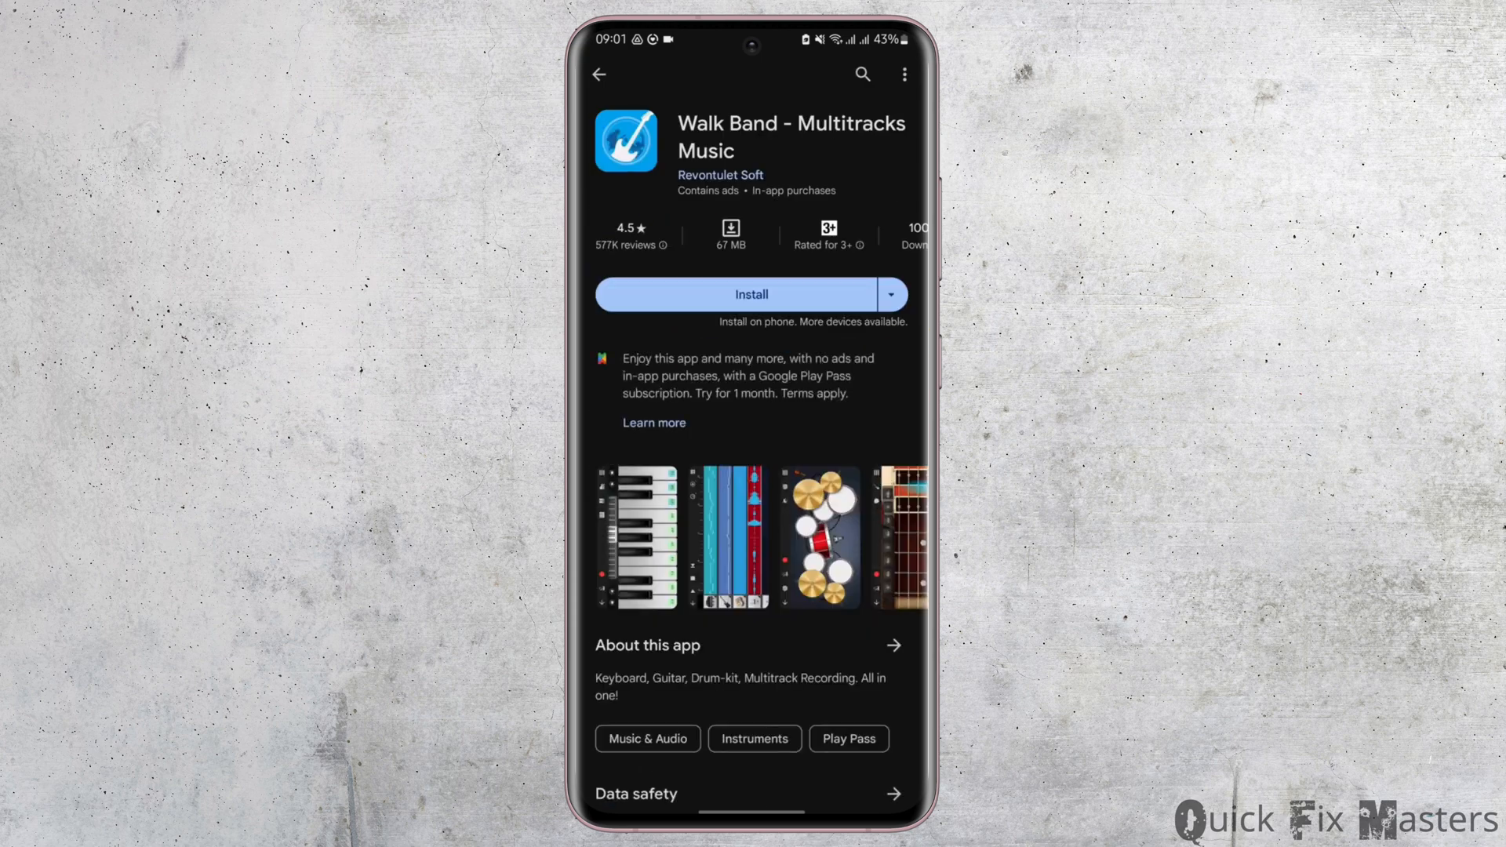
pyautogui.scroll(-3)
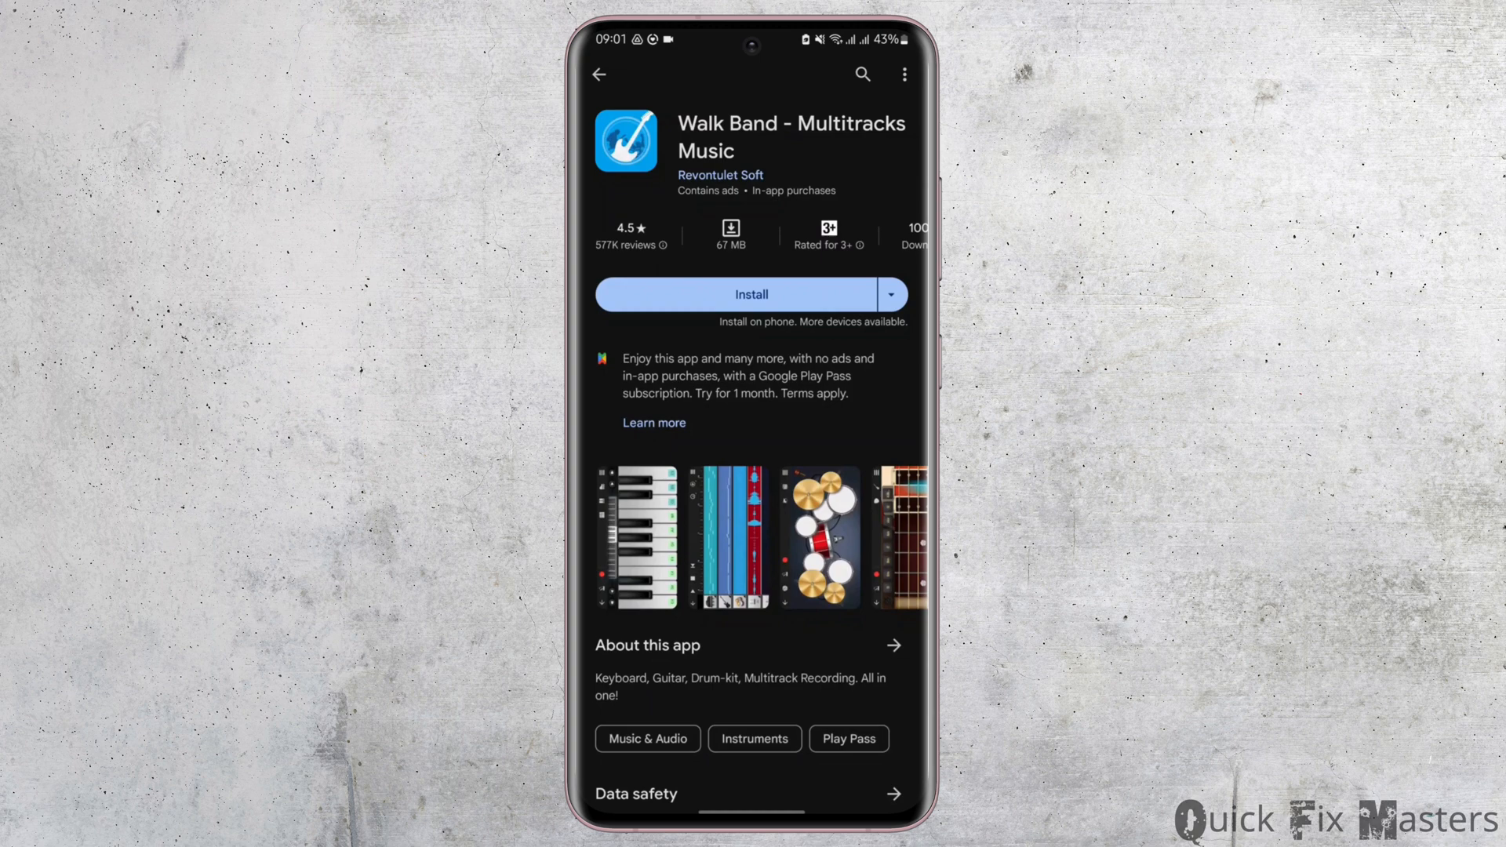
pyautogui.click(752, 294)
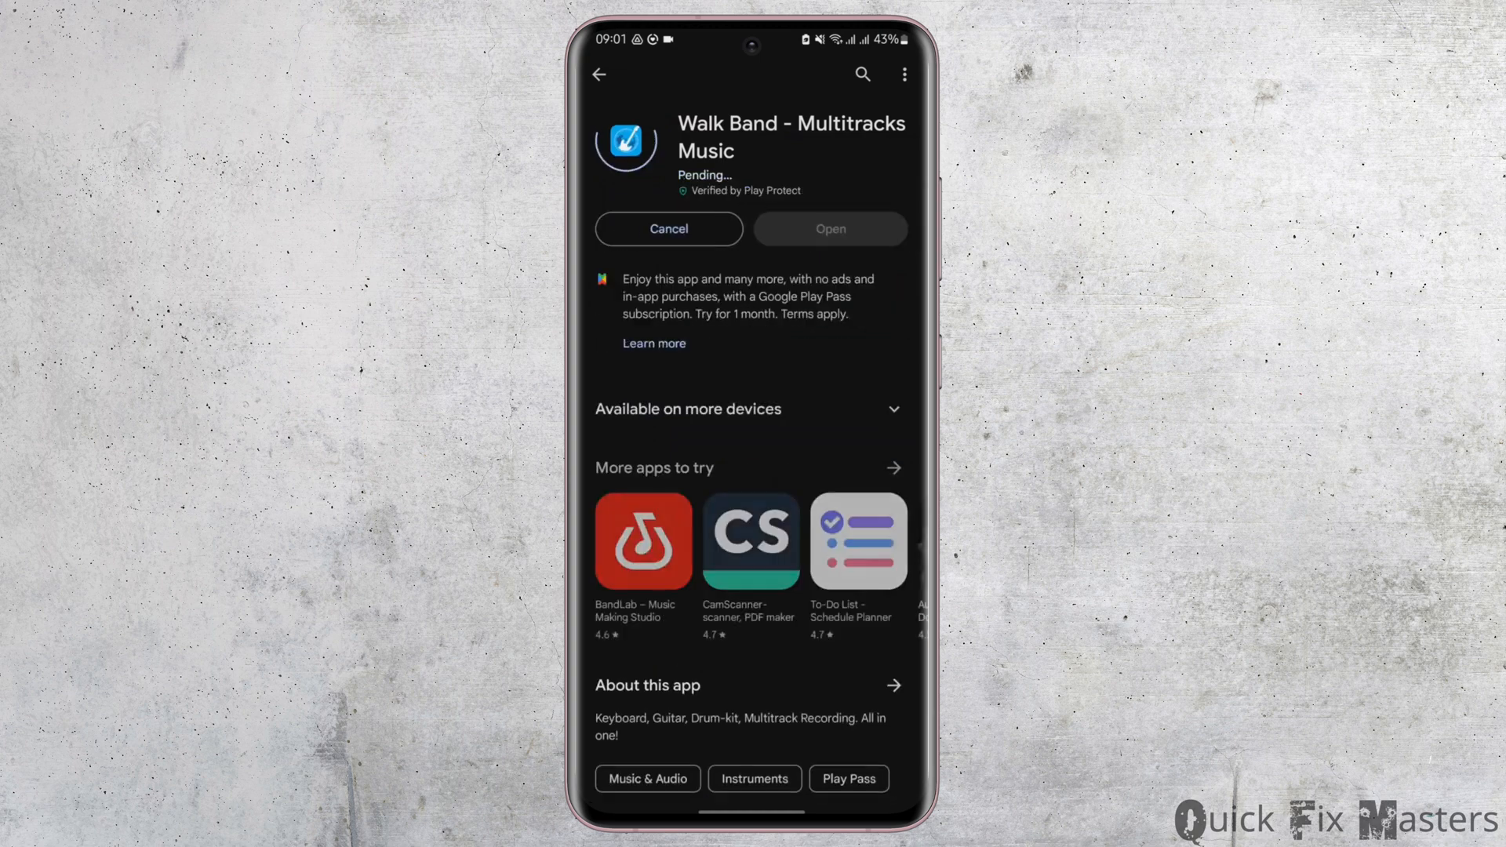